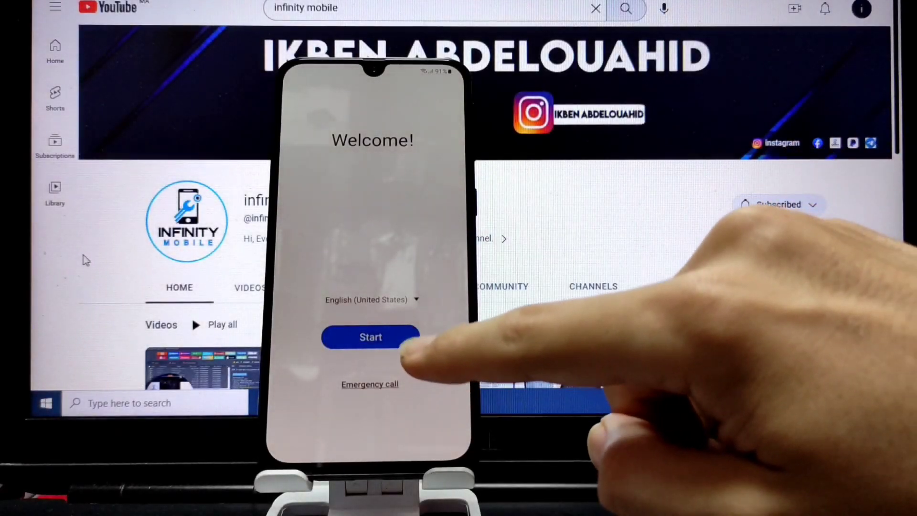
Start the phone's setup and proceed to the Google 'Verify your account' screen.
click(371, 337)
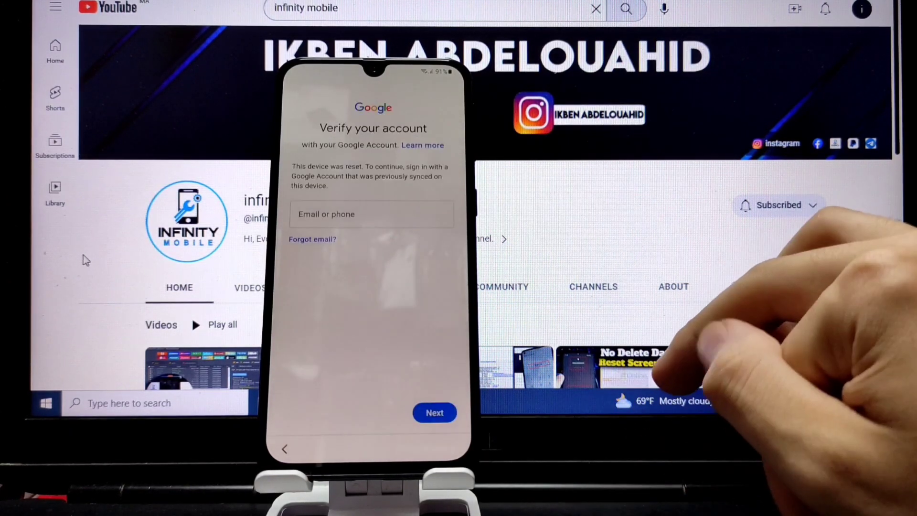
click(371, 214)
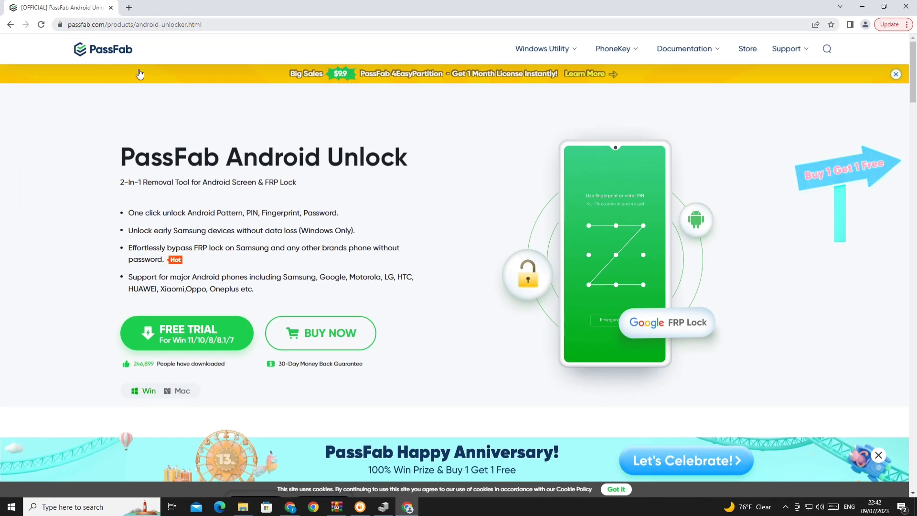
mouse_move(329, 148)
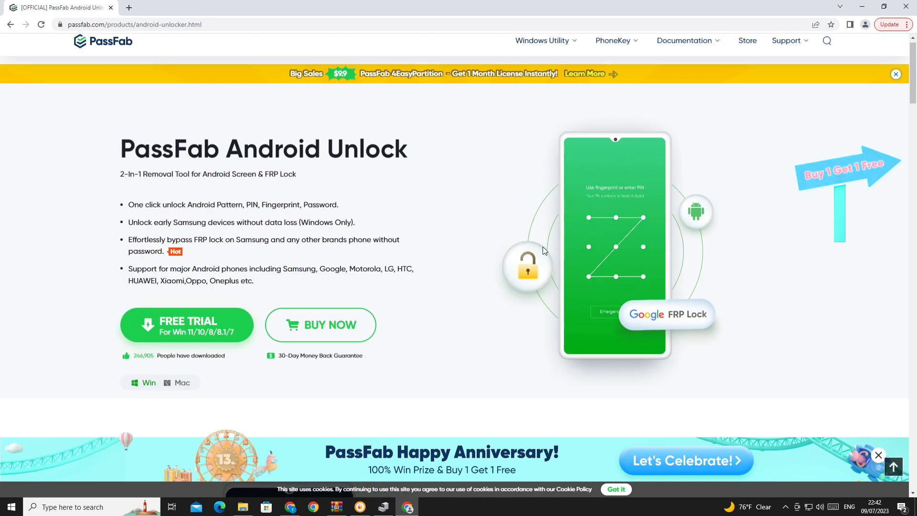
scroll(down, 3)
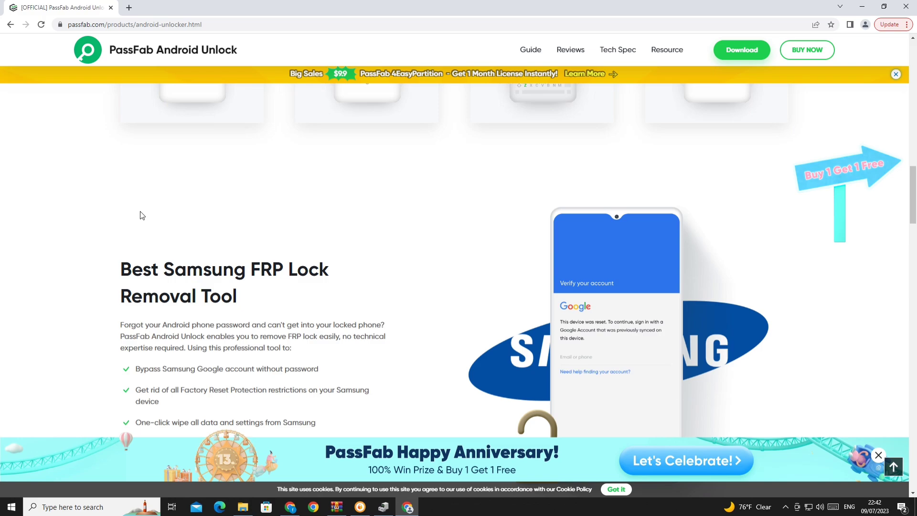
scroll(down, 3)
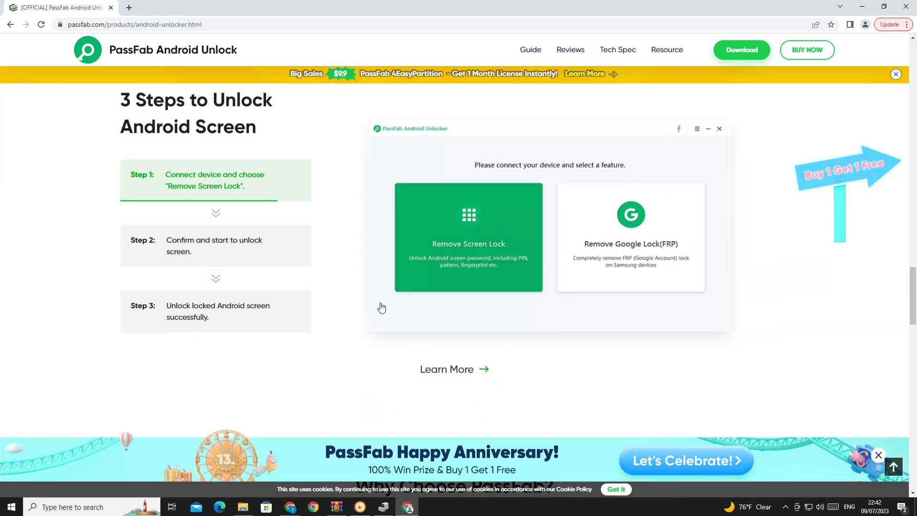
scroll(down, 3)
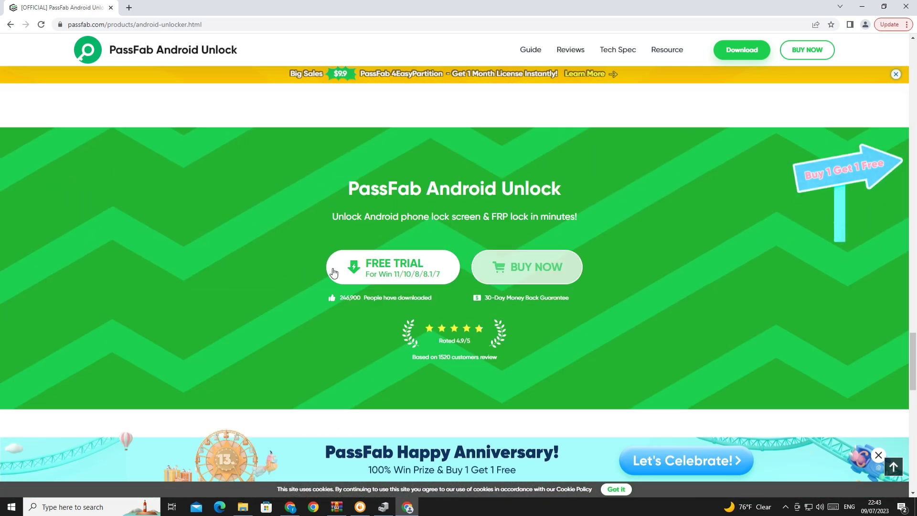
scroll(down, 3)
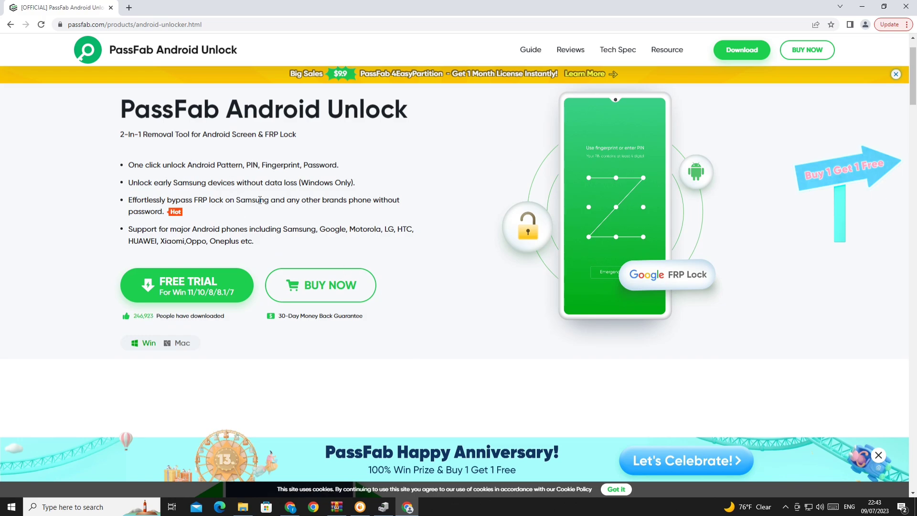
mouse_move(745, 53)
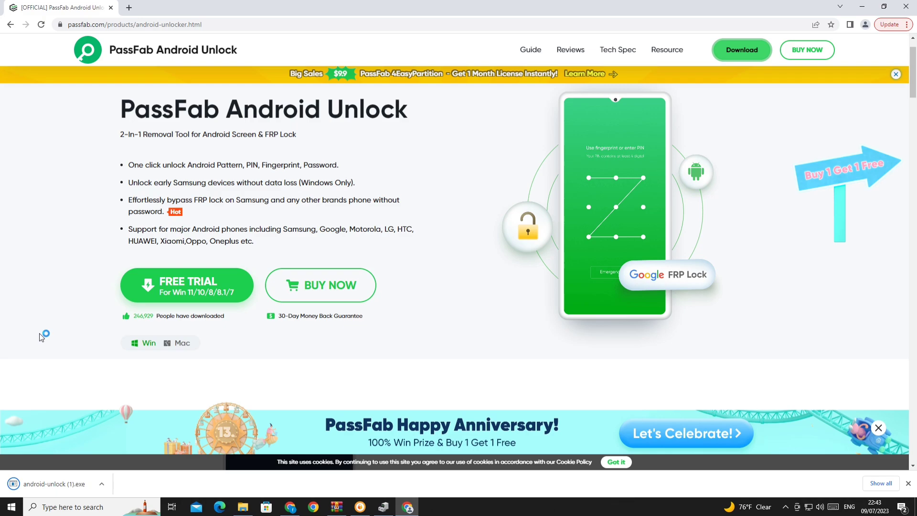
mouse_move(41, 338)
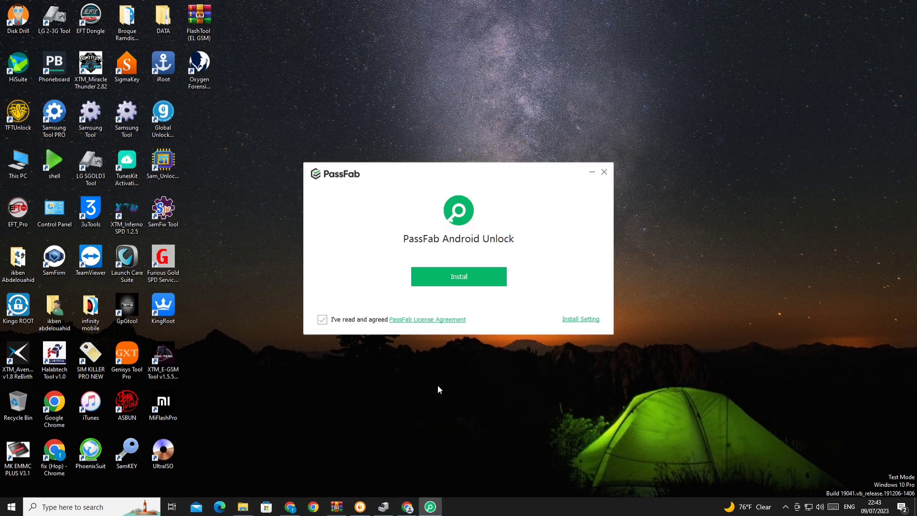
Install PassFab Android Unlock and start the newly installed program.
click(322, 319)
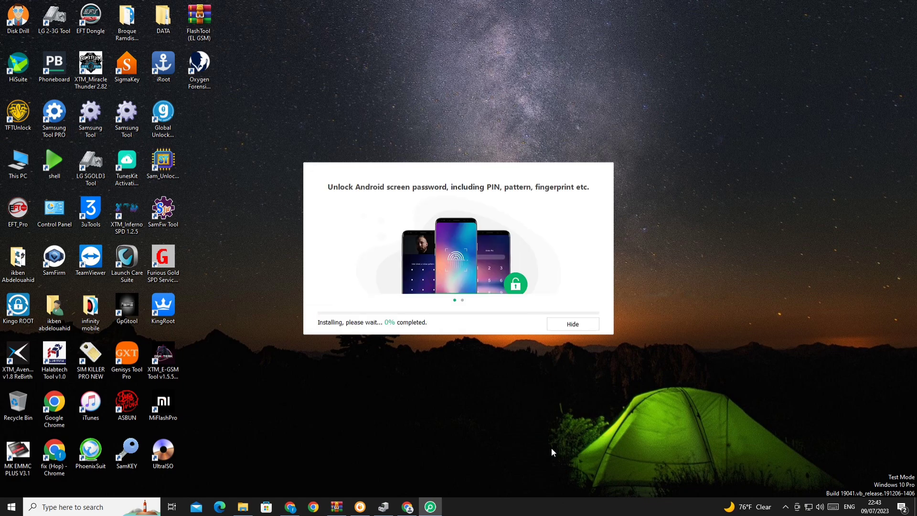
mouse_move(816, 292)
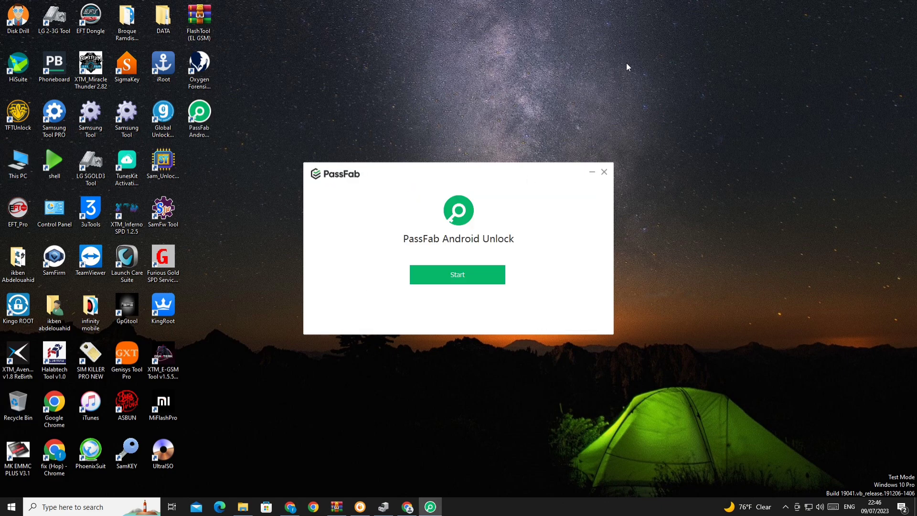
click(458, 275)
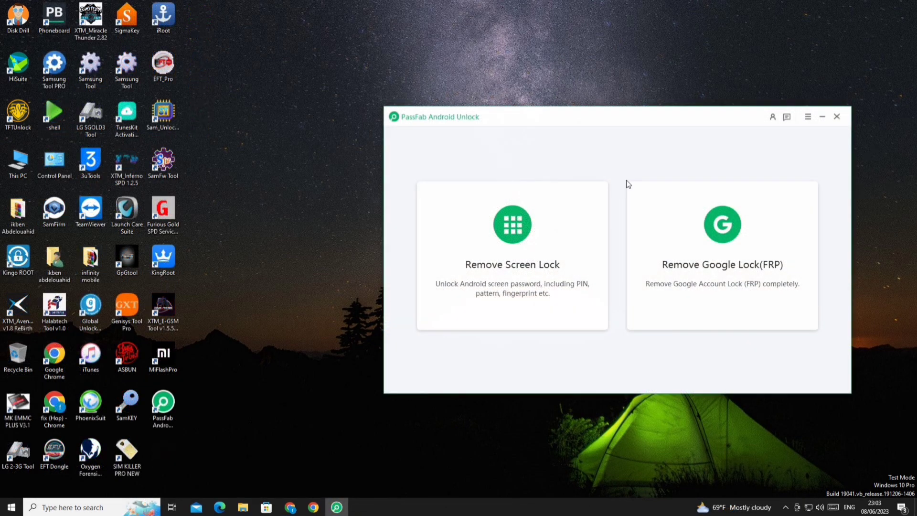
click(772, 117)
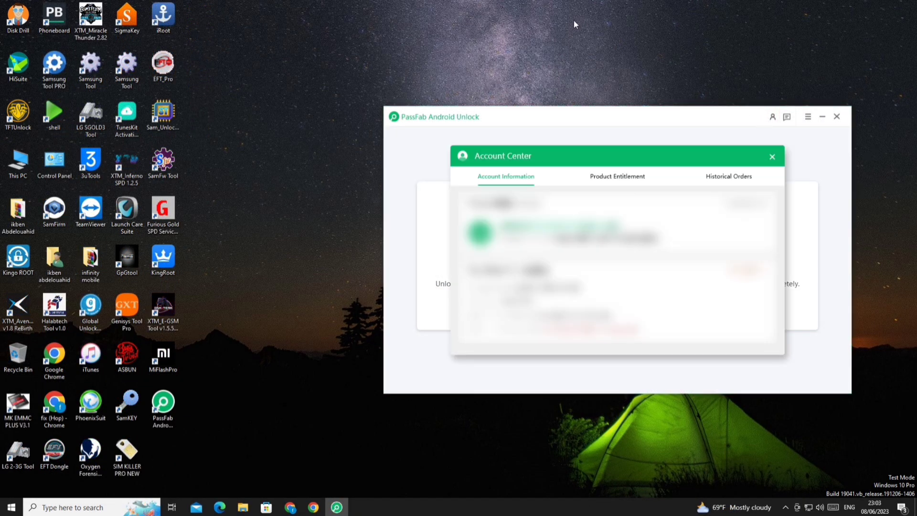
mouse_move(806, 157)
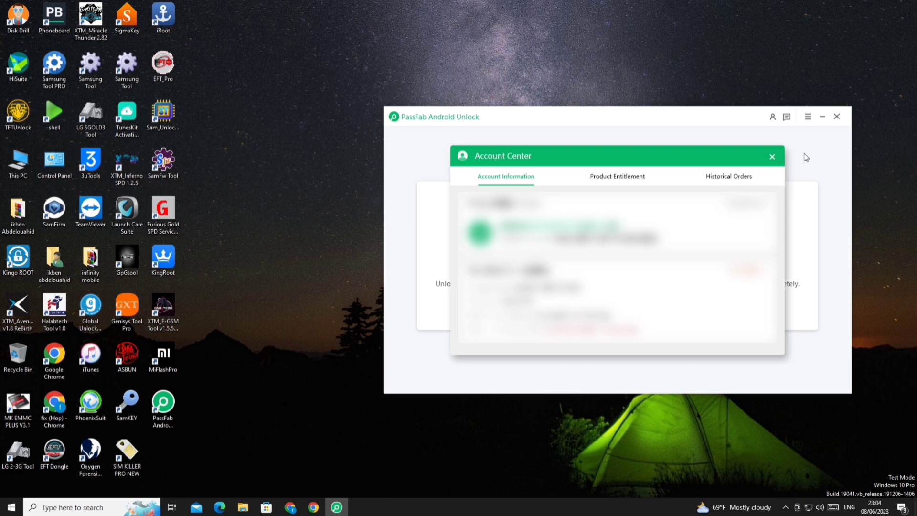
click(772, 156)
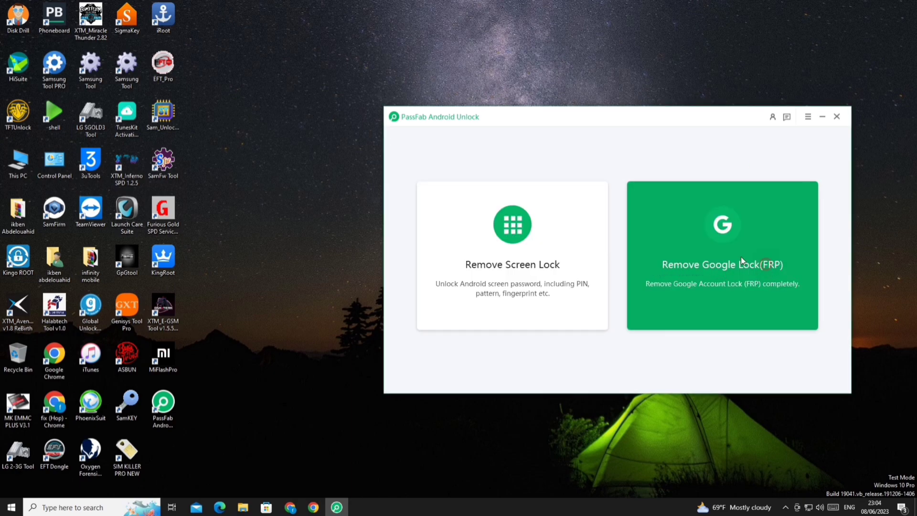
Choose Remove Google Lock (FRP) for a Samsung device on Android 11/12/13.
click(722, 264)
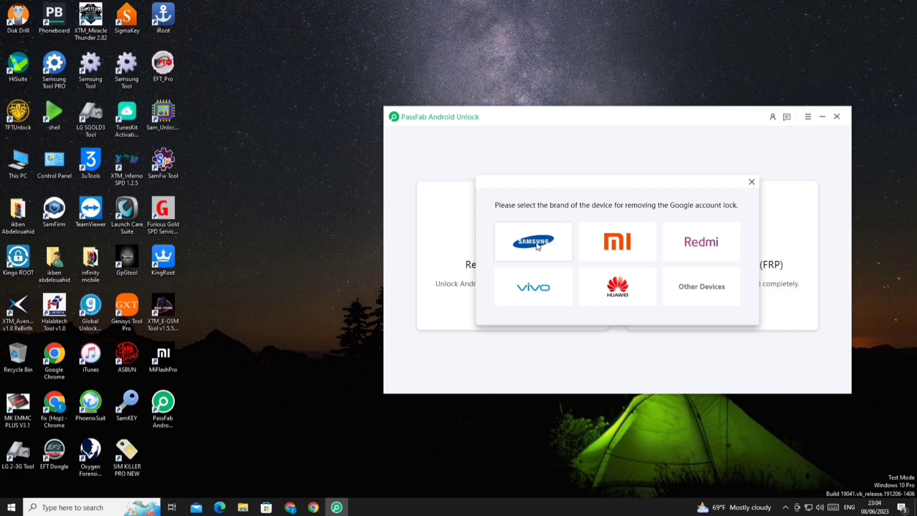
click(534, 242)
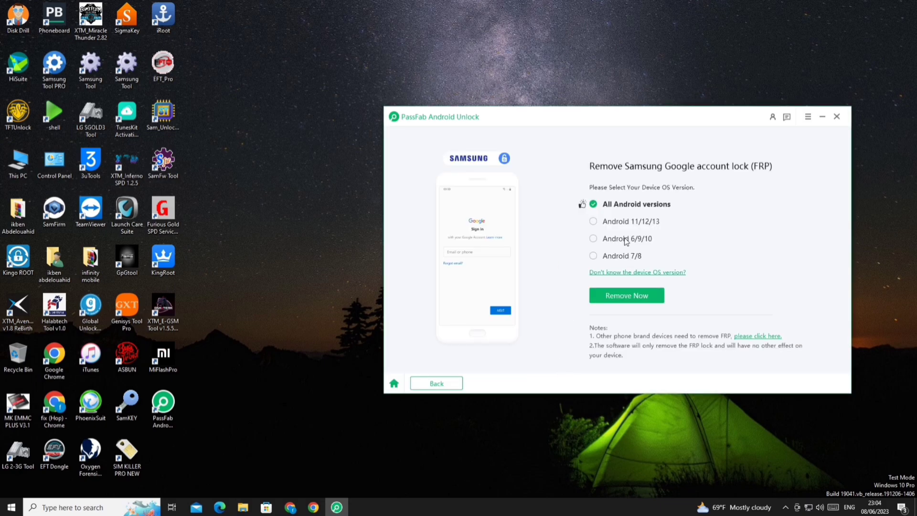
mouse_move(614, 236)
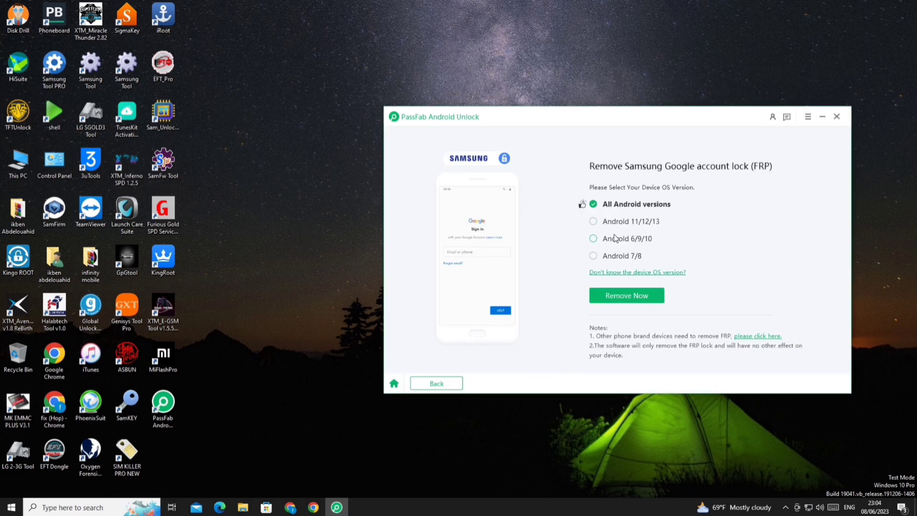
click(593, 222)
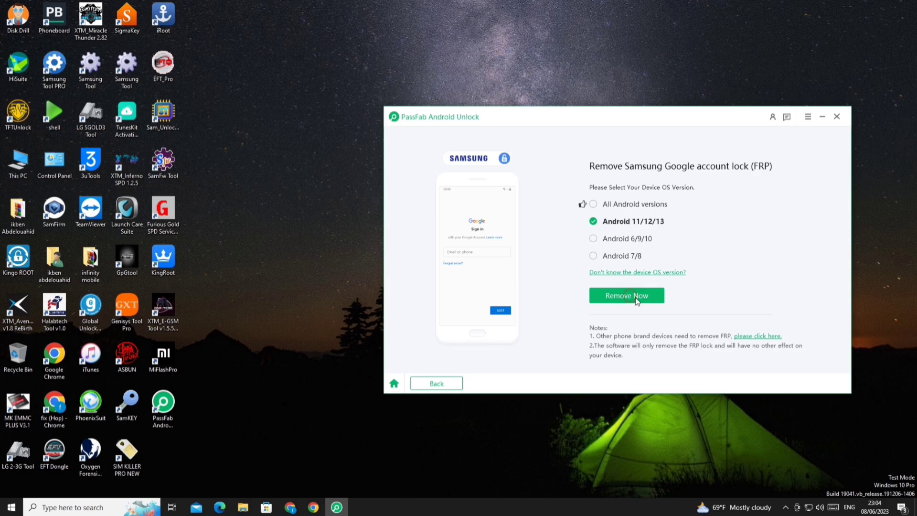
click(627, 295)
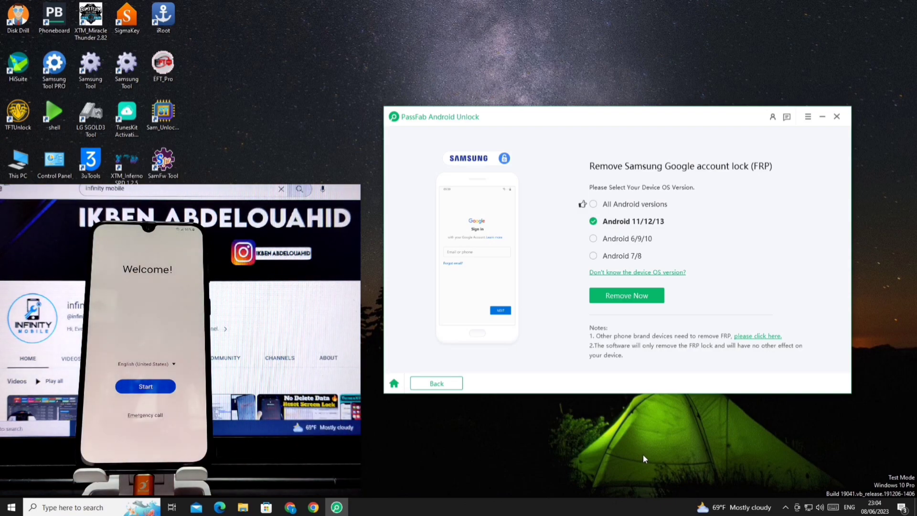
mouse_move(628, 294)
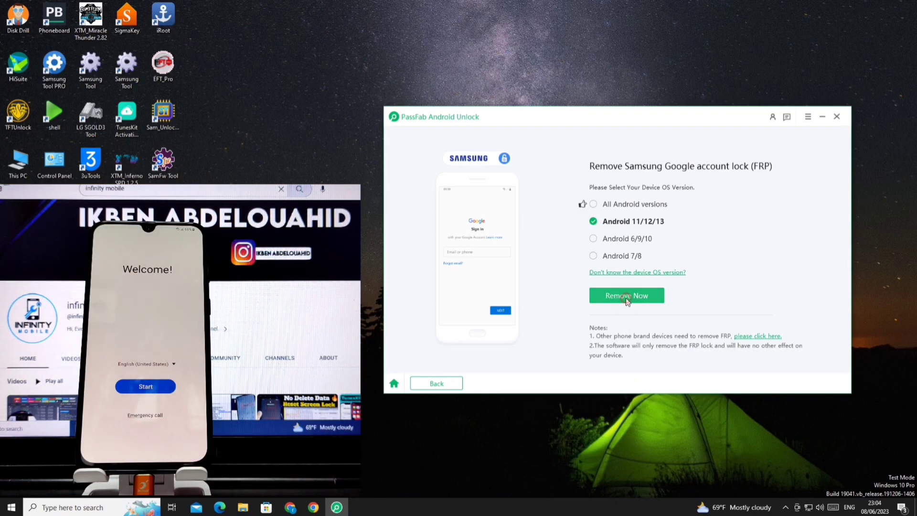
Begin Samsung Google lock removal and continue once the phone shows its diagnostic menu.
click(627, 295)
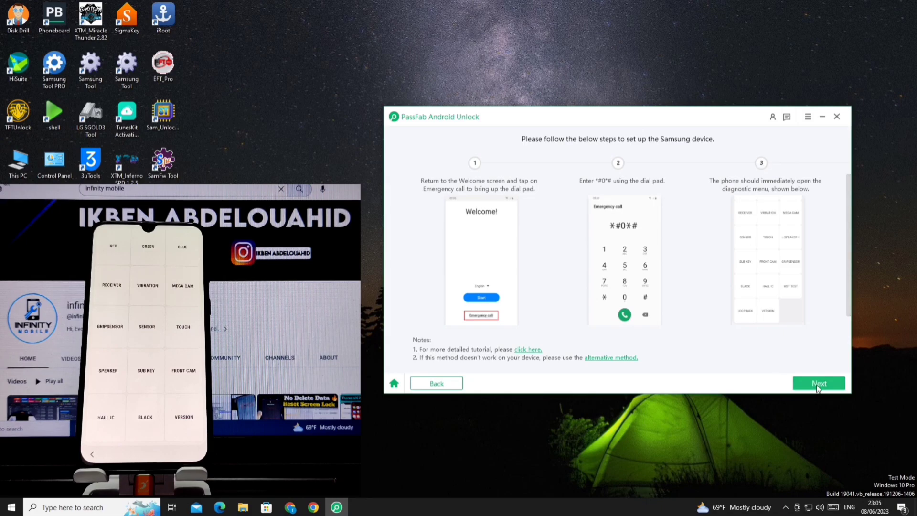
click(820, 383)
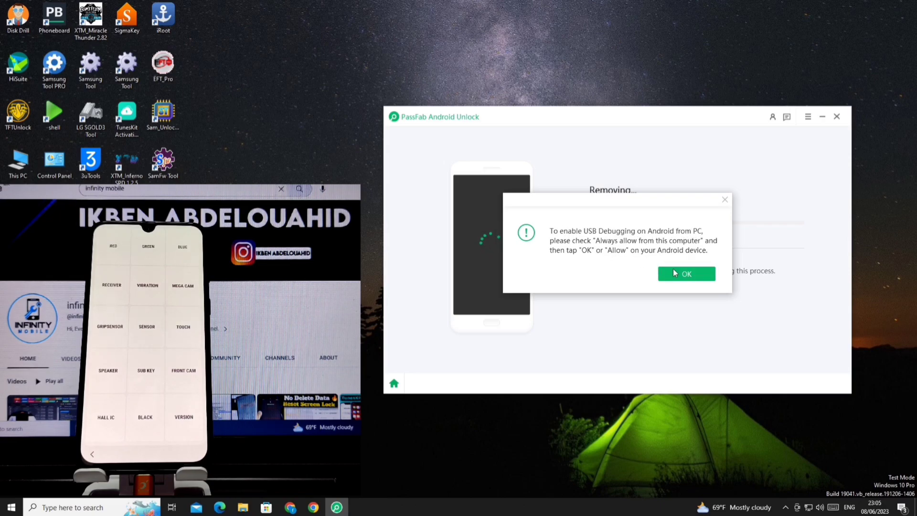
Confirm the USB debugging notice with OK so the FRP bypass completes.
click(686, 273)
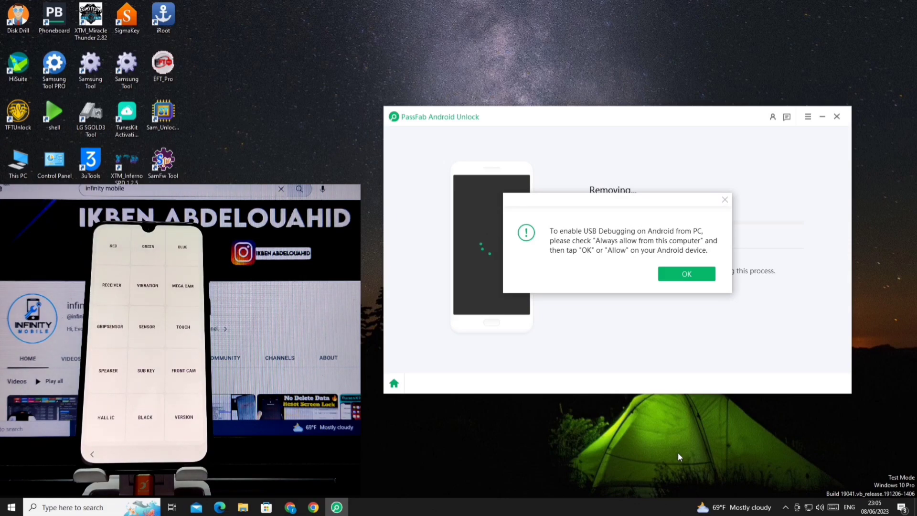
click(686, 274)
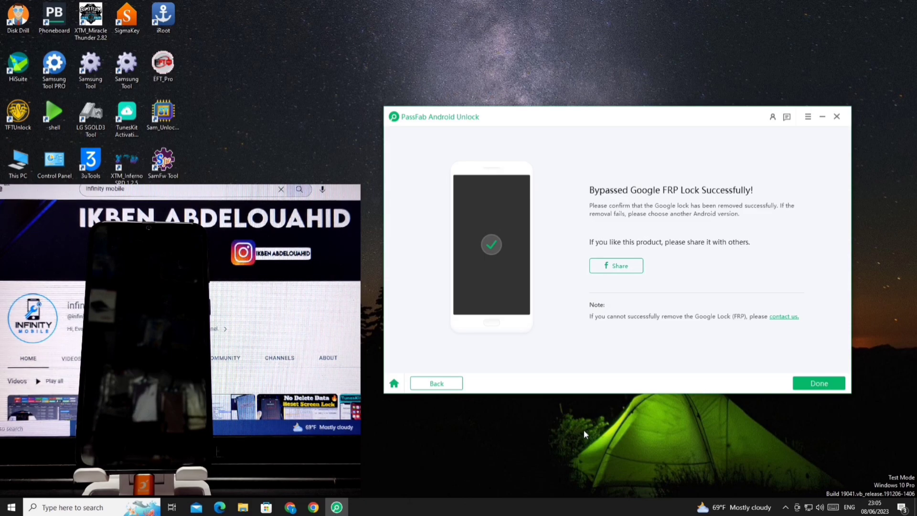
mouse_move(601, 466)
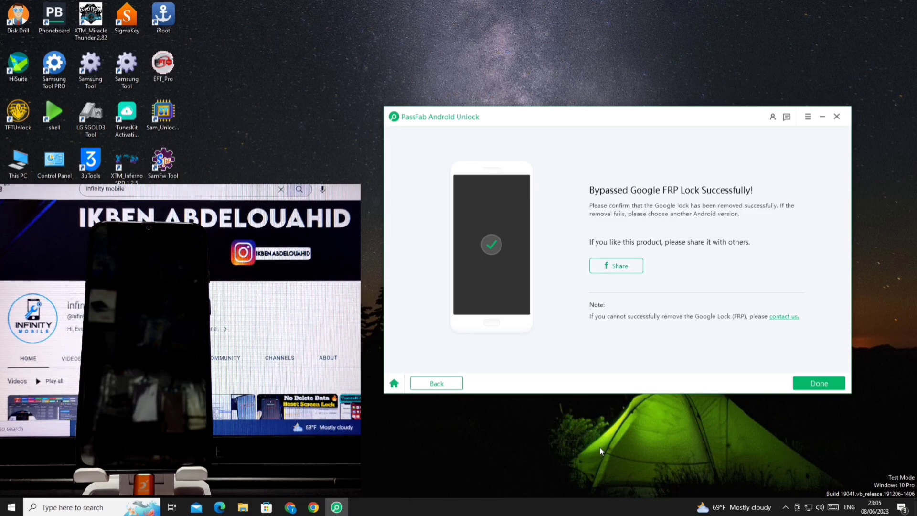